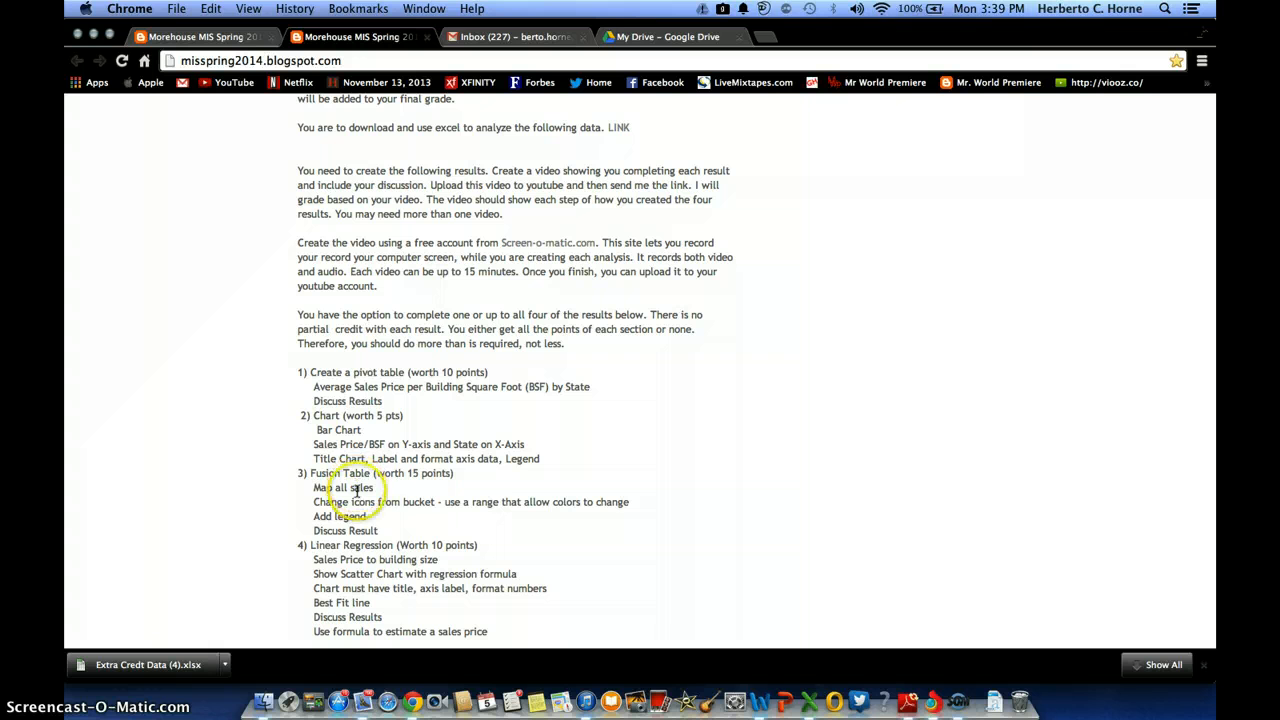
mouse_move(496, 500)
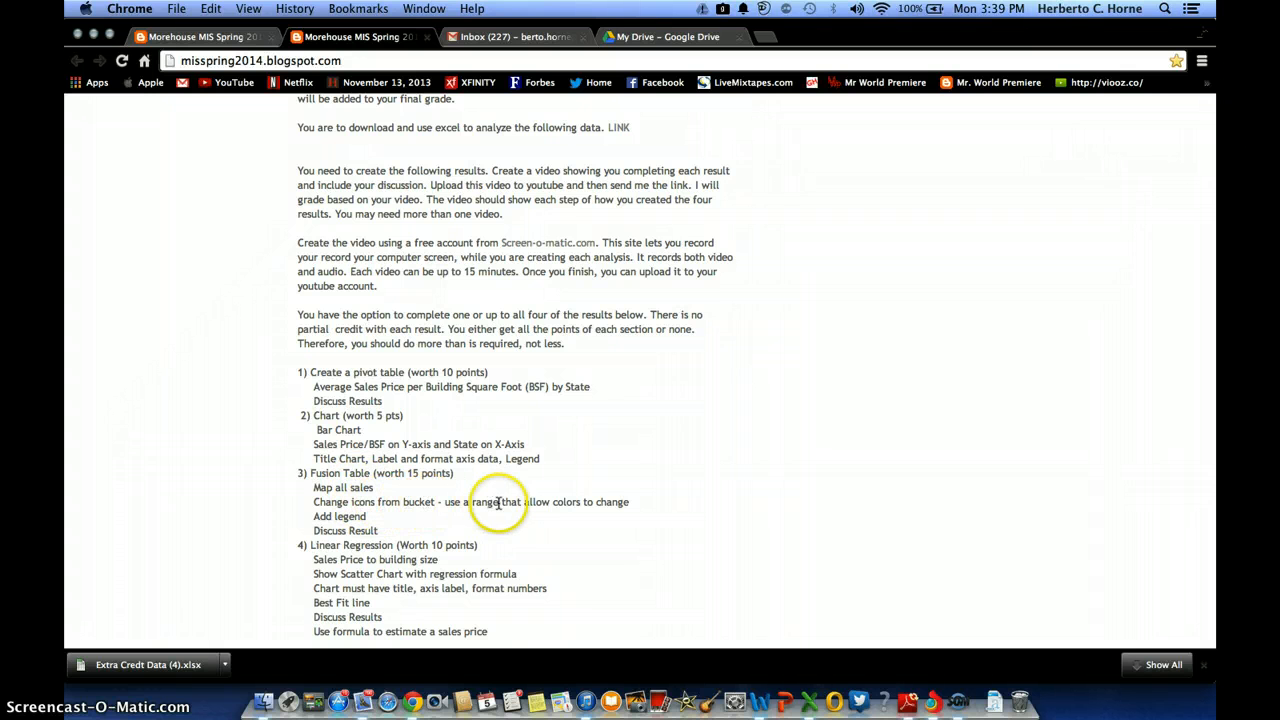
mouse_move(392, 500)
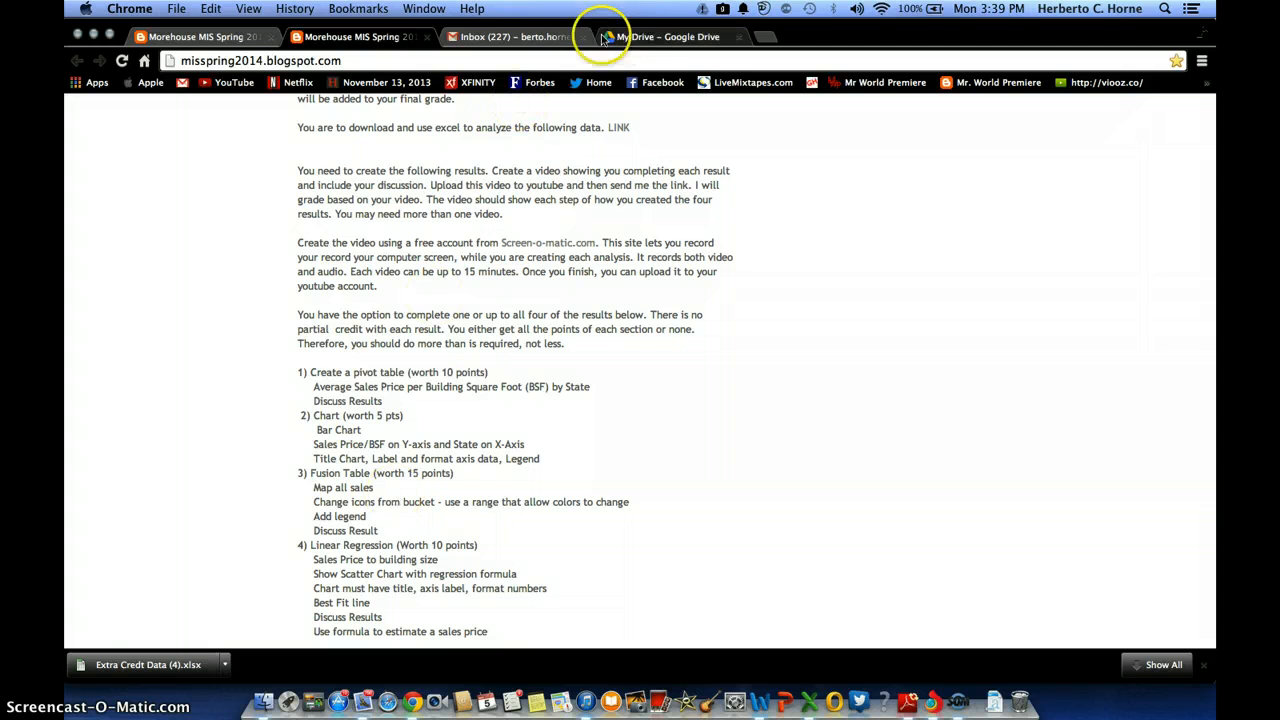
Enter the header 'Location (Full Address)' in cell E1 beside the Postal Code column.
left_click(664, 36)
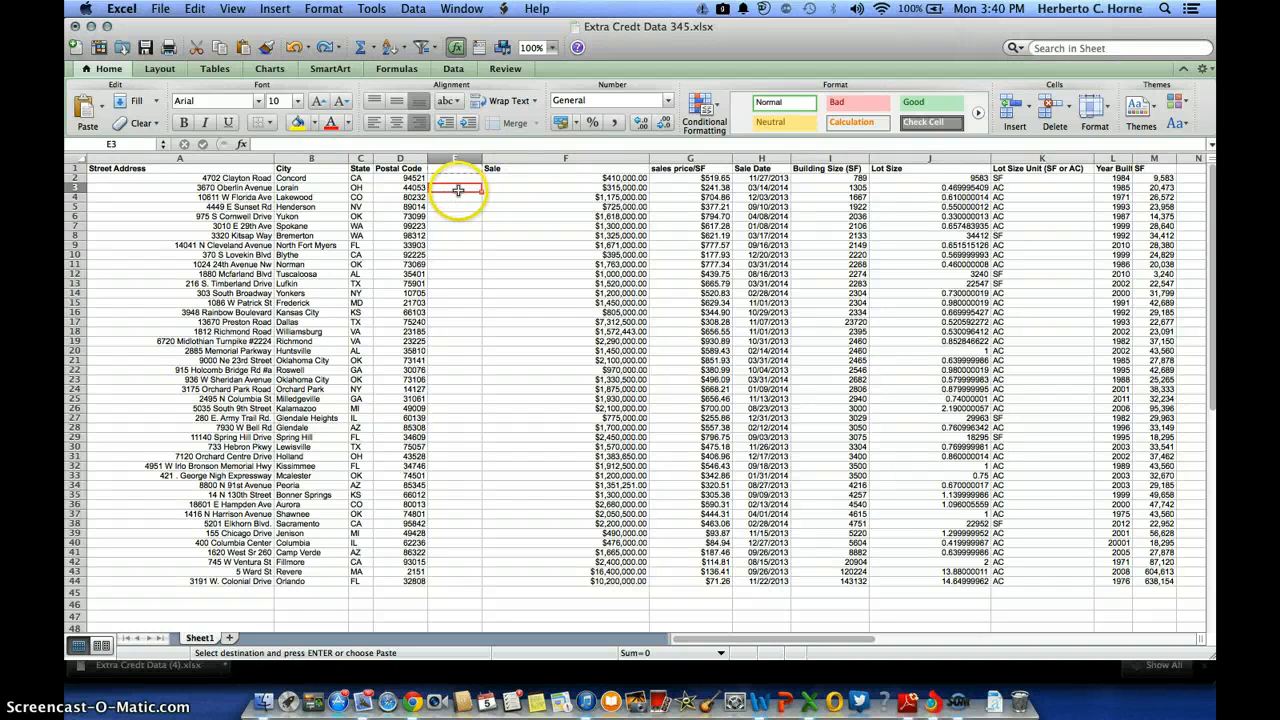
left_click(180, 178)
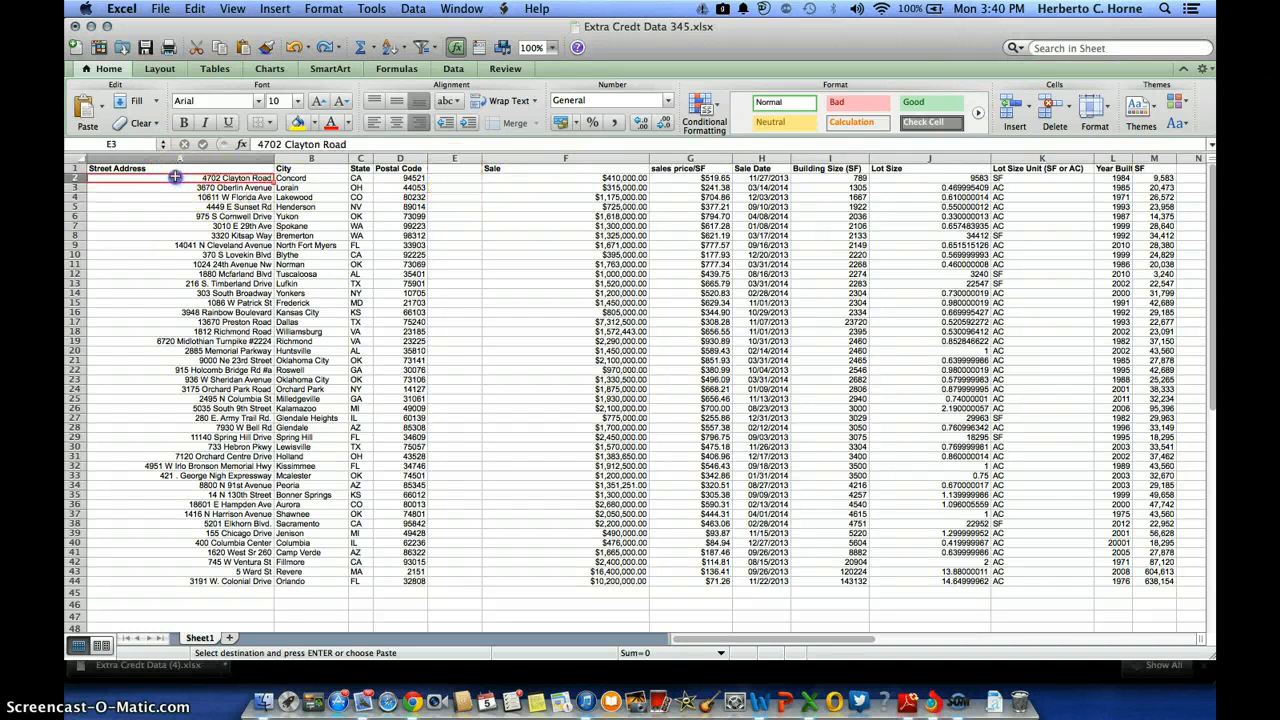
left_click_drag(178, 178, 384, 398)
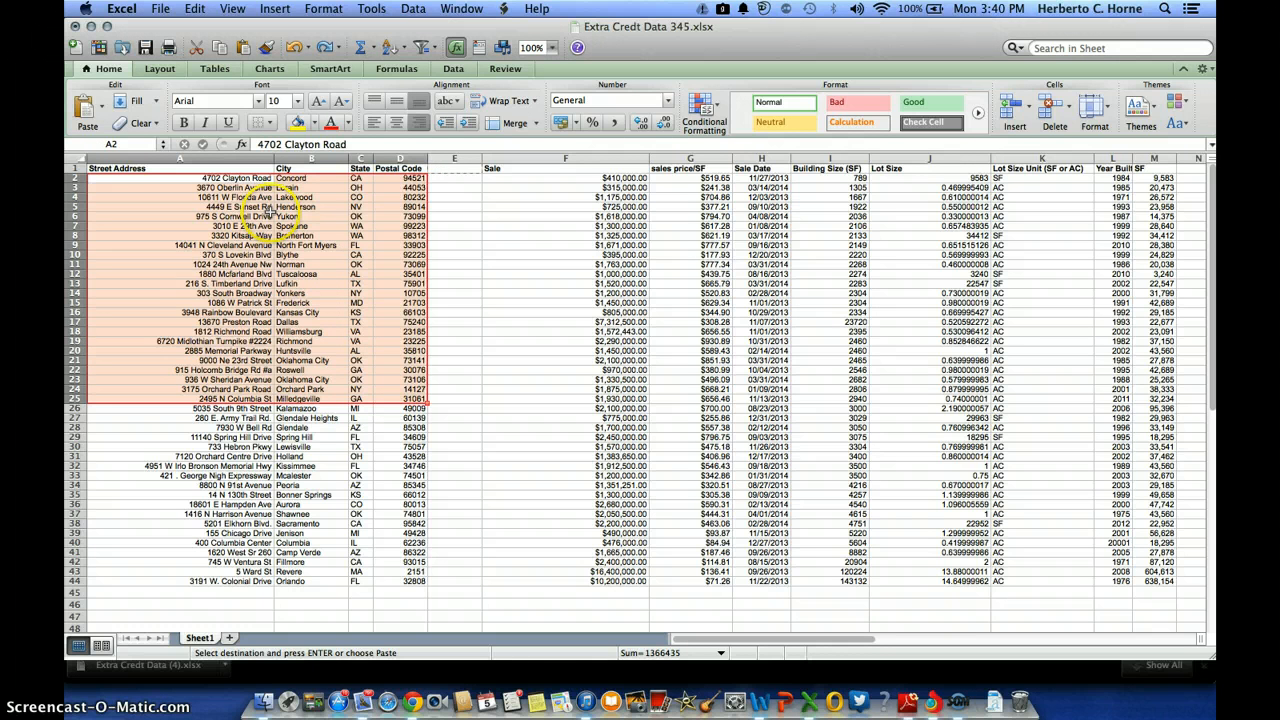
left_click(456, 178)
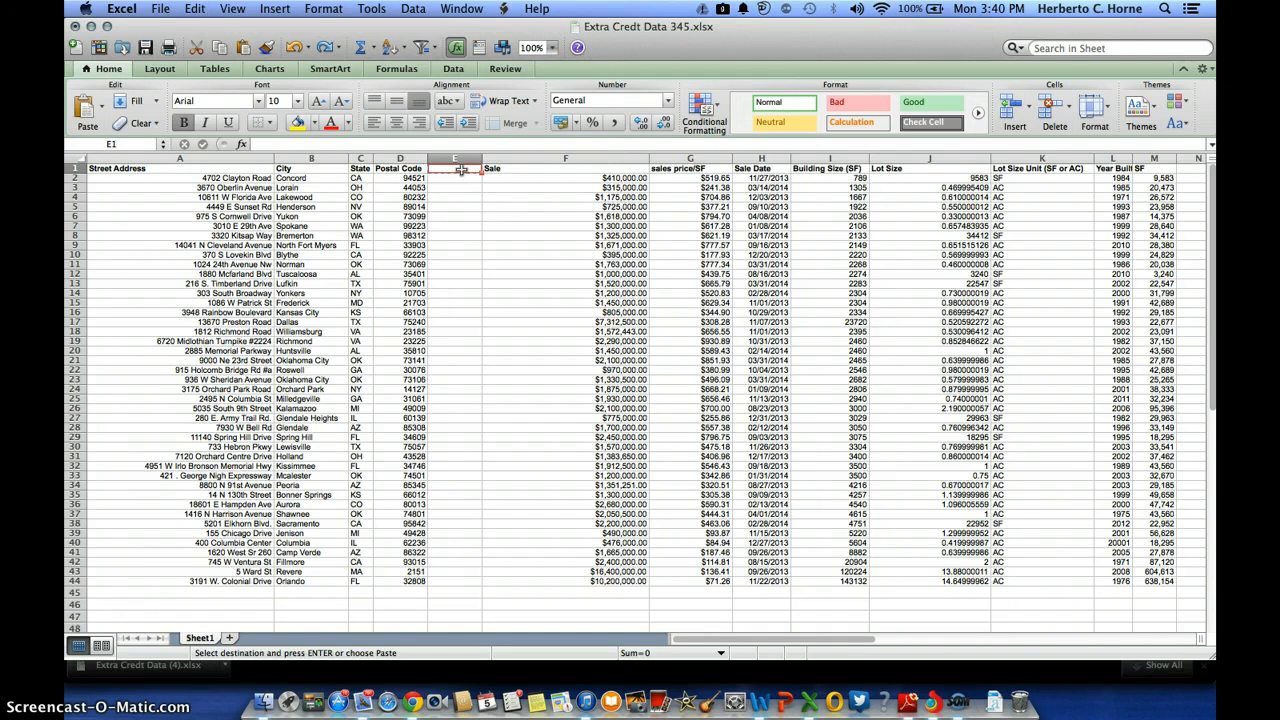
type("Location (Full Address")
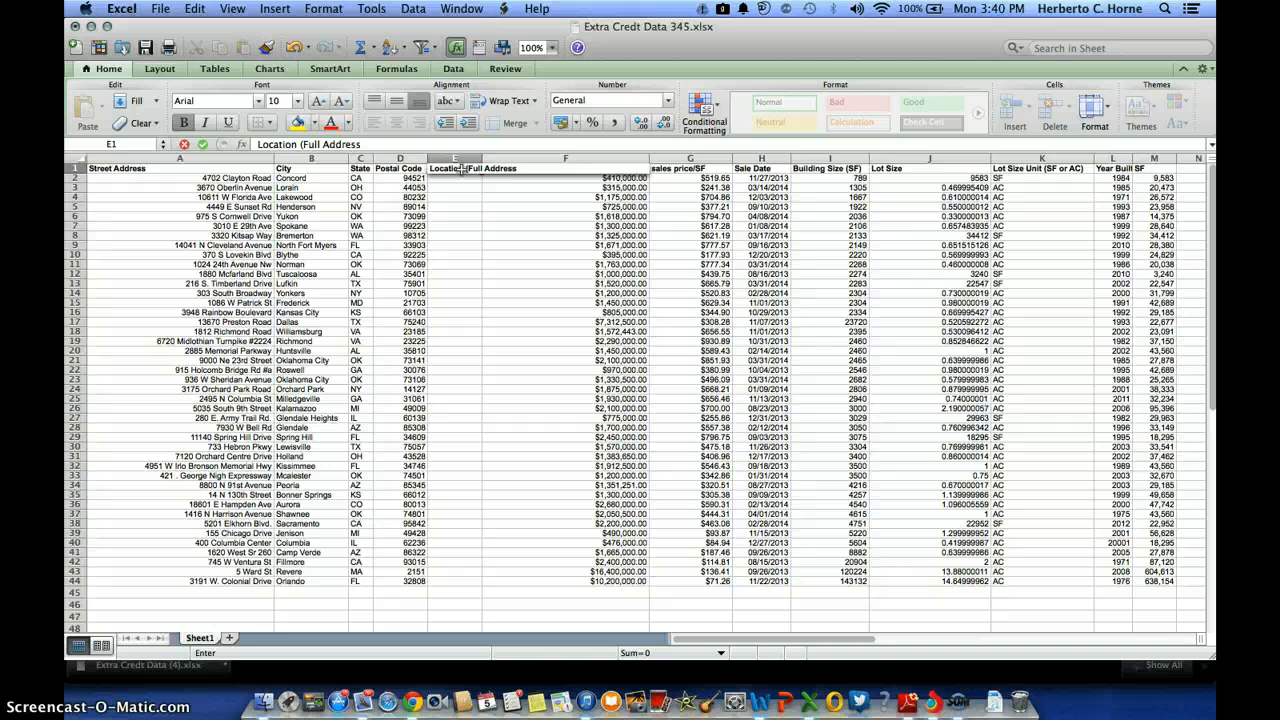
left_click(564, 236)
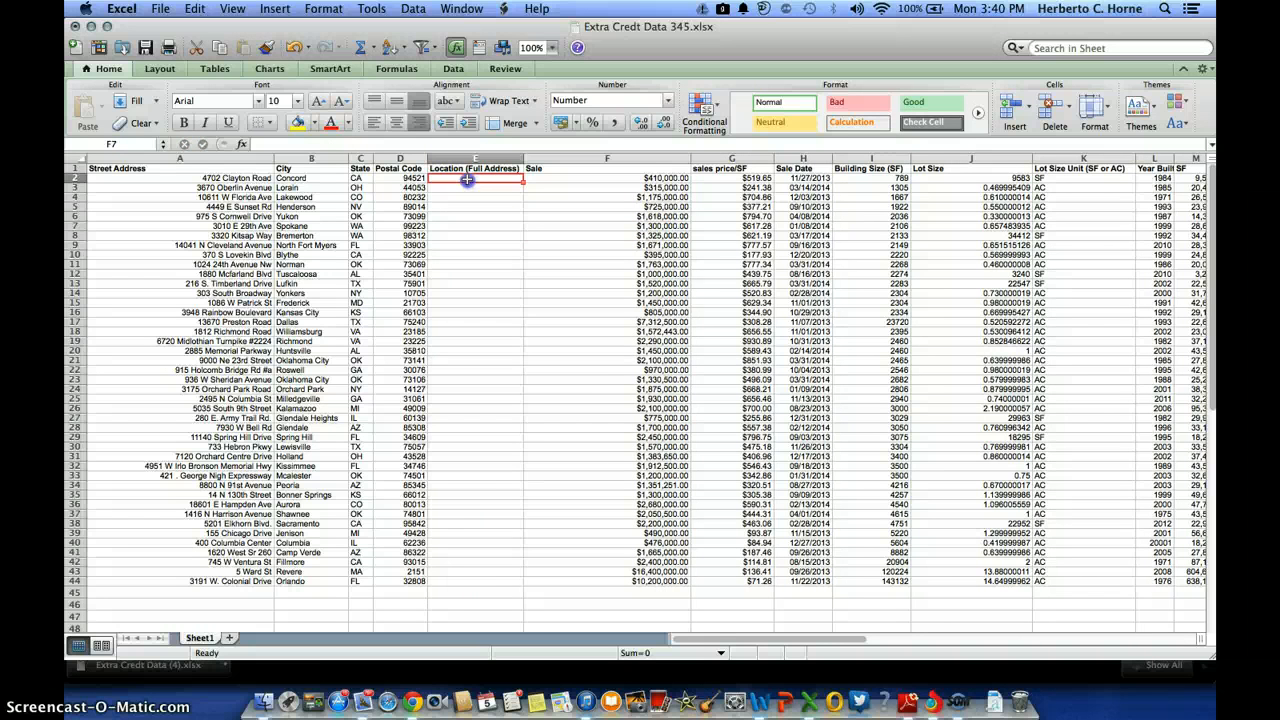
Build CONCATENATE(A2," ",B2," ",C2," ",D2) in E2 and fill it down all sale rows.
left_click(276, 8)
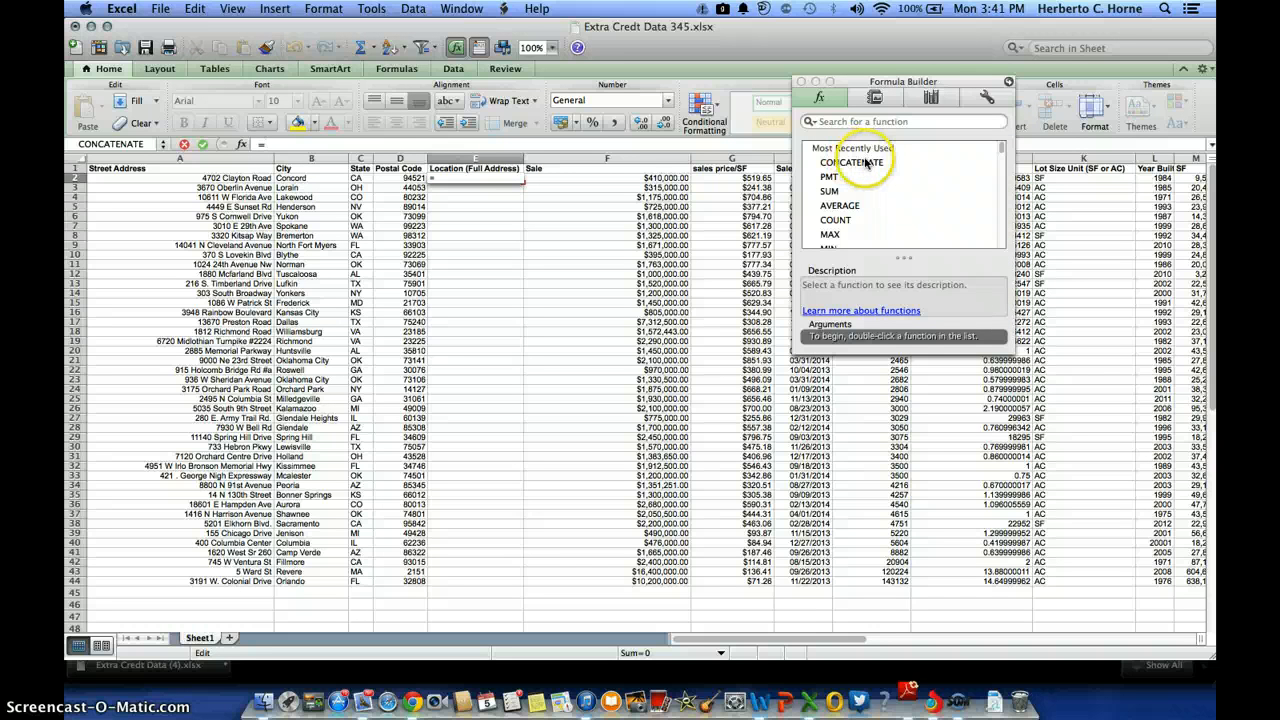
double_click(852, 162)
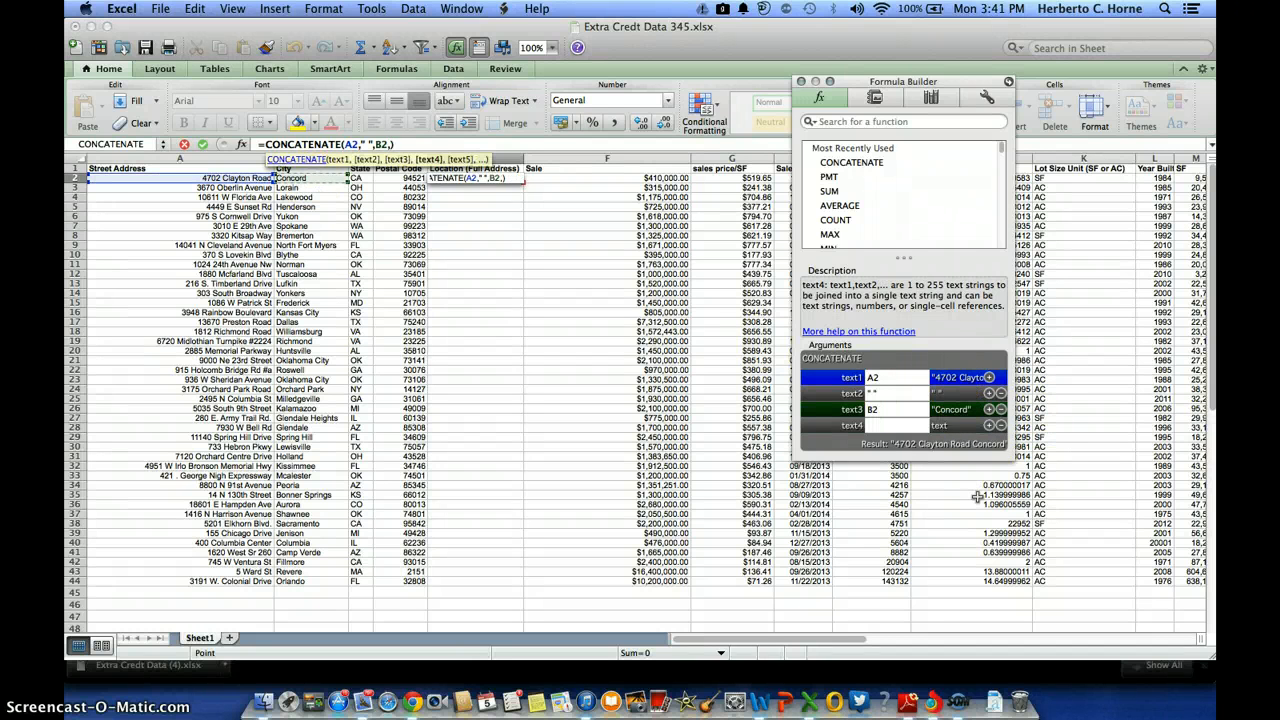
type("\" \"+C2")
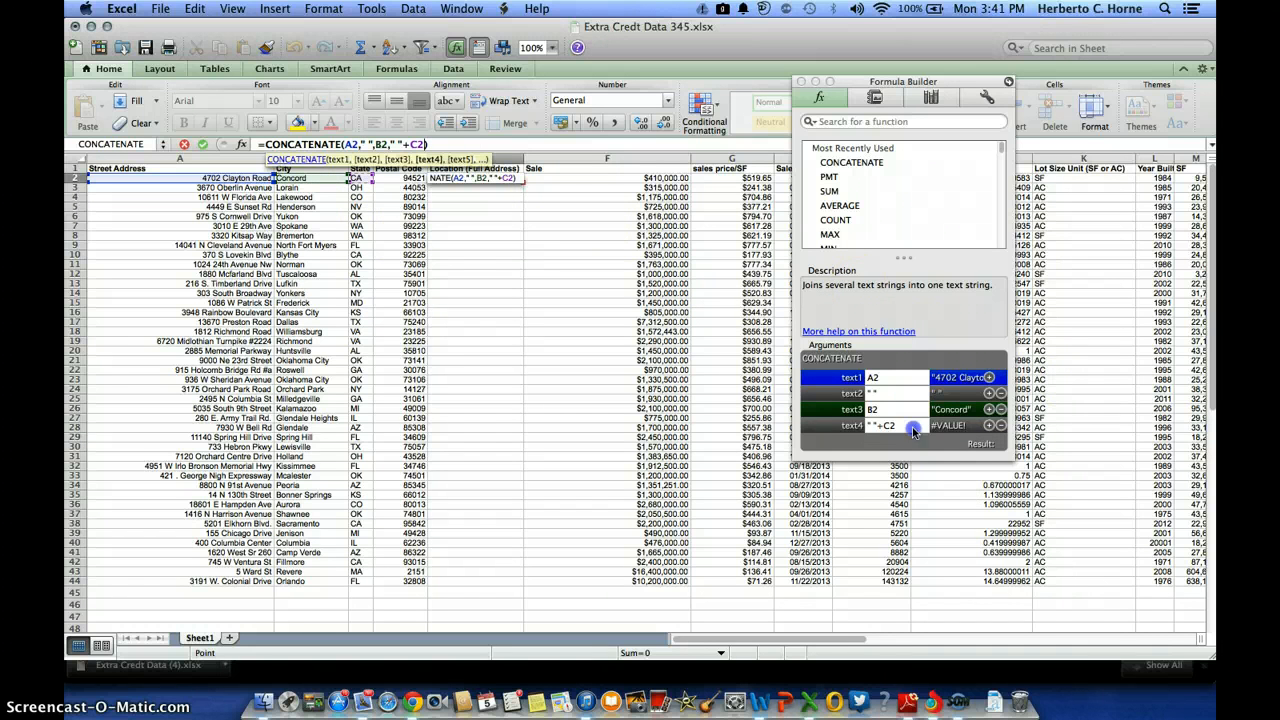
key("Backspace")
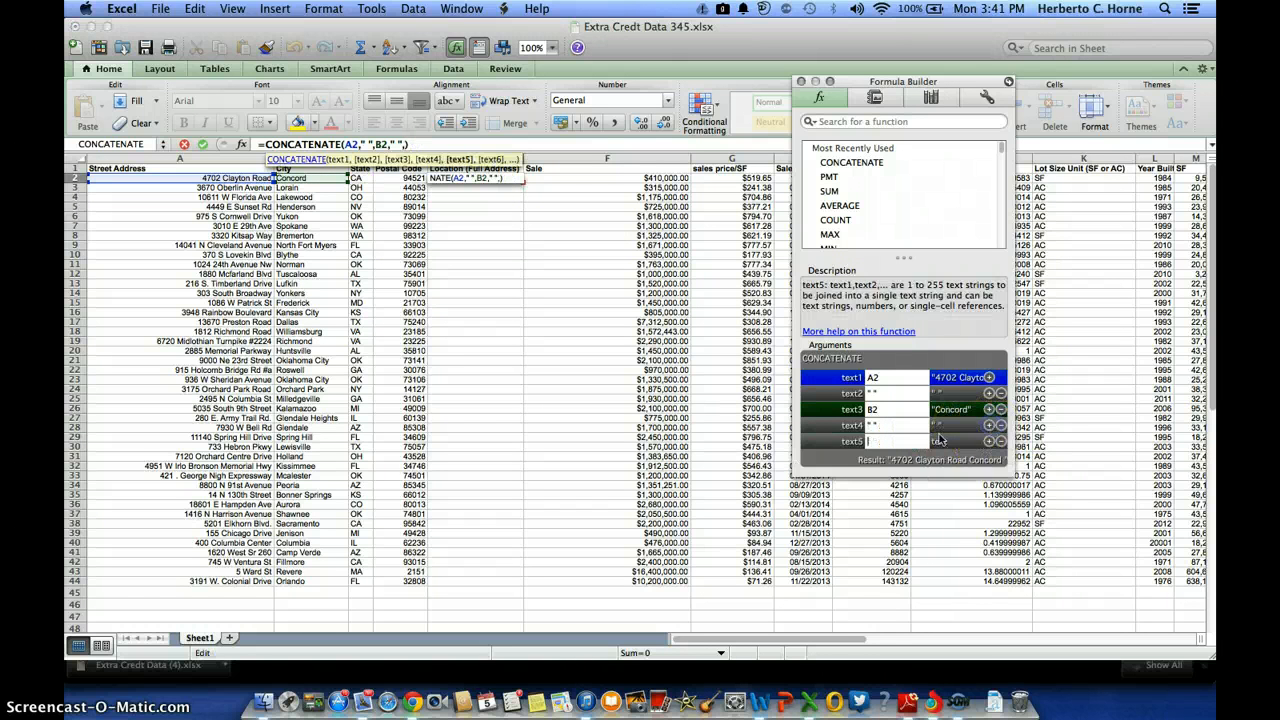
left_click(356, 178)
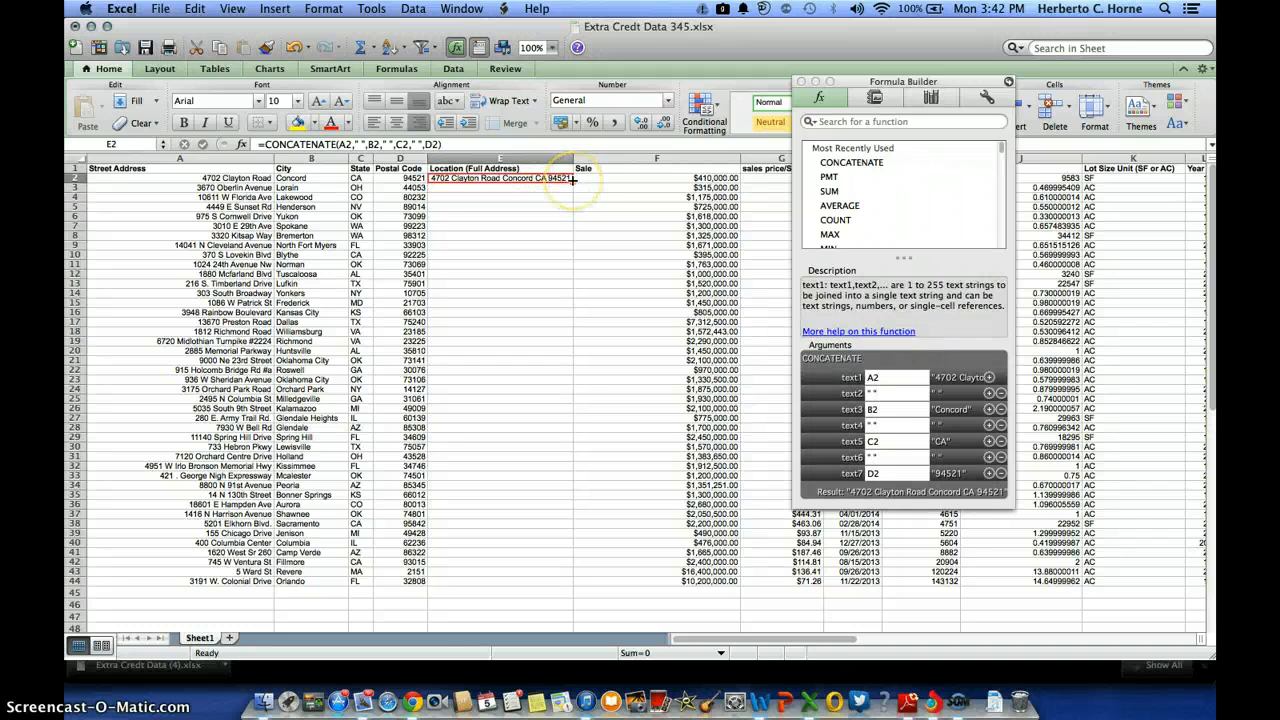
left_click_drag(576, 180, 564, 408)
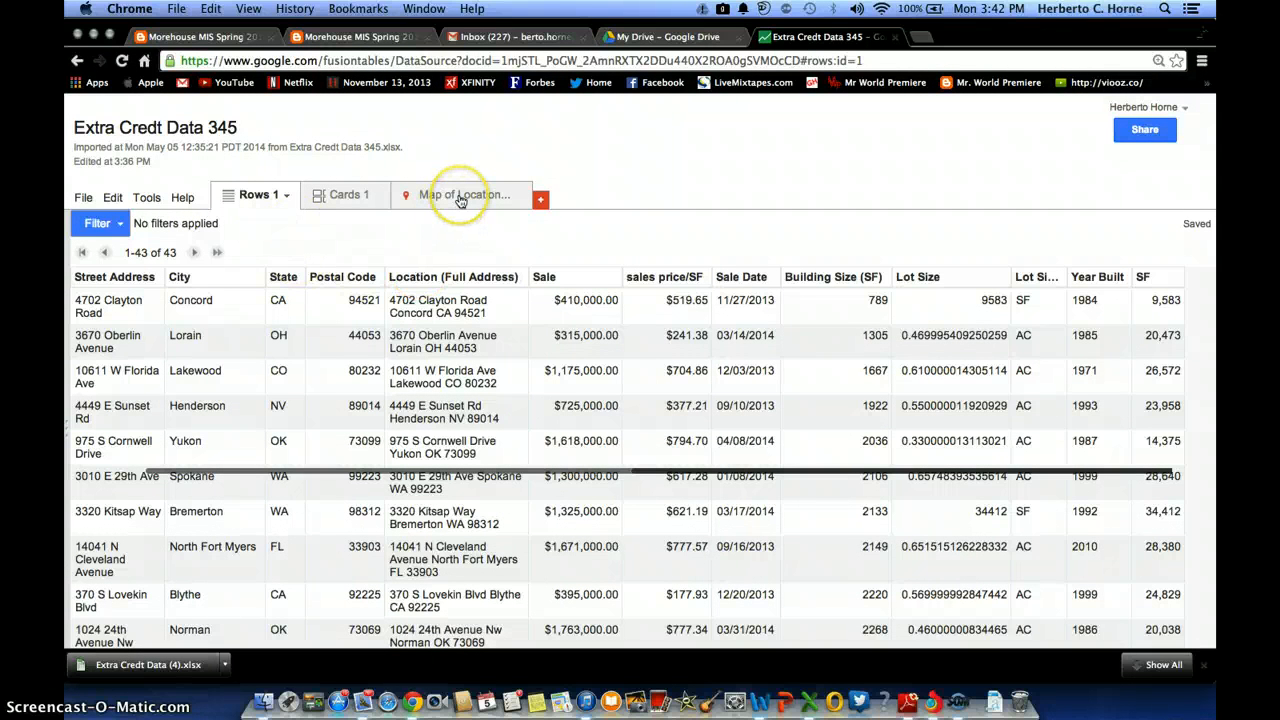
mouse_move(492, 280)
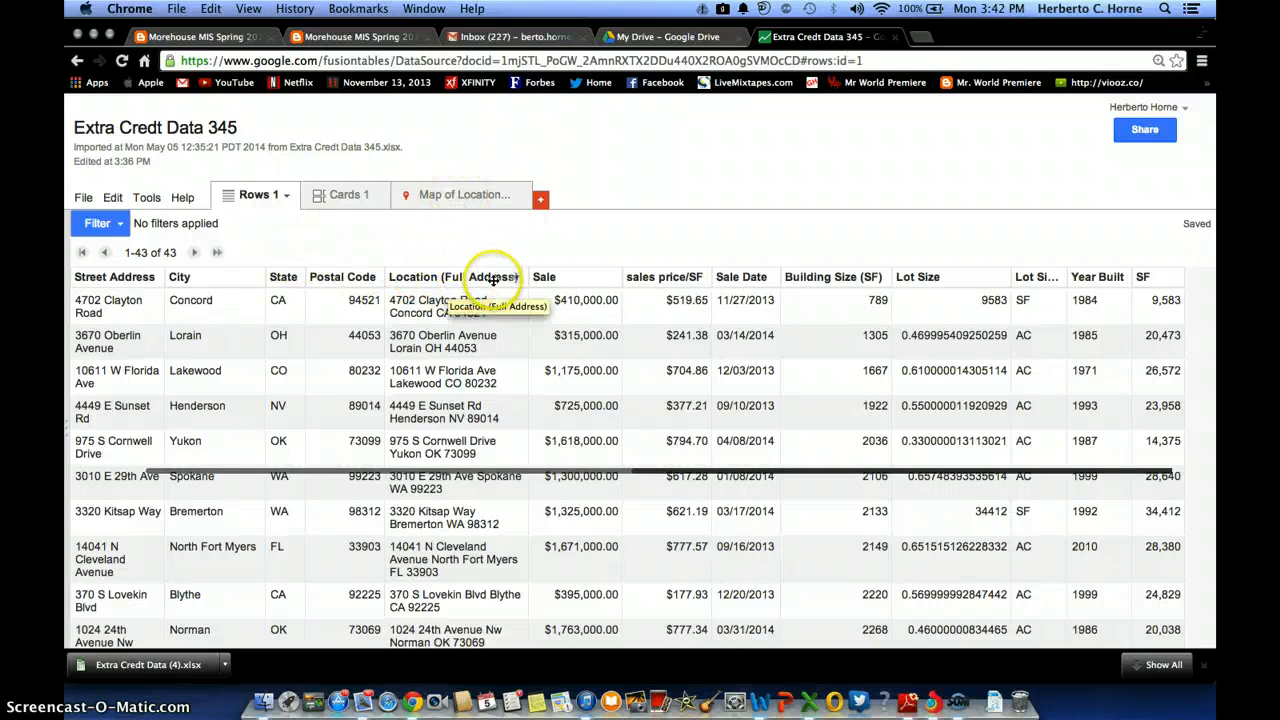
mouse_move(516, 280)
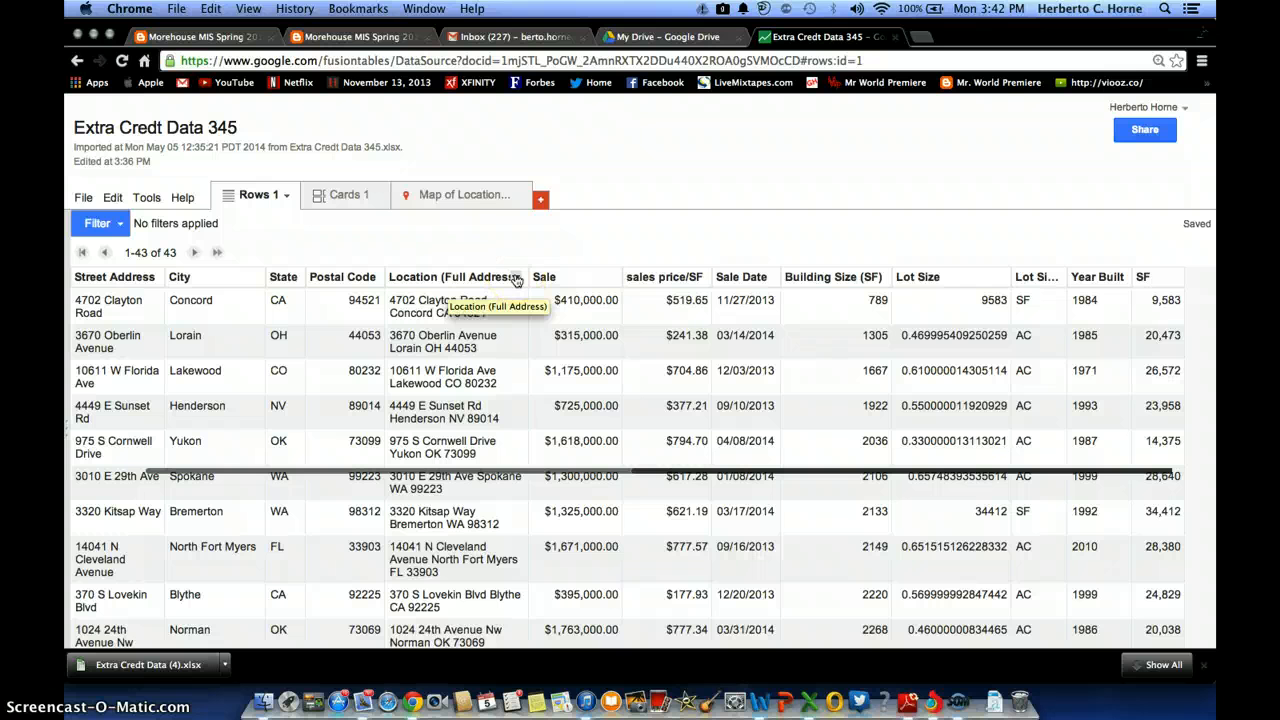
Change the Location (Full Address) column's type to Location and show the Map of Location.
left_click(518, 276)
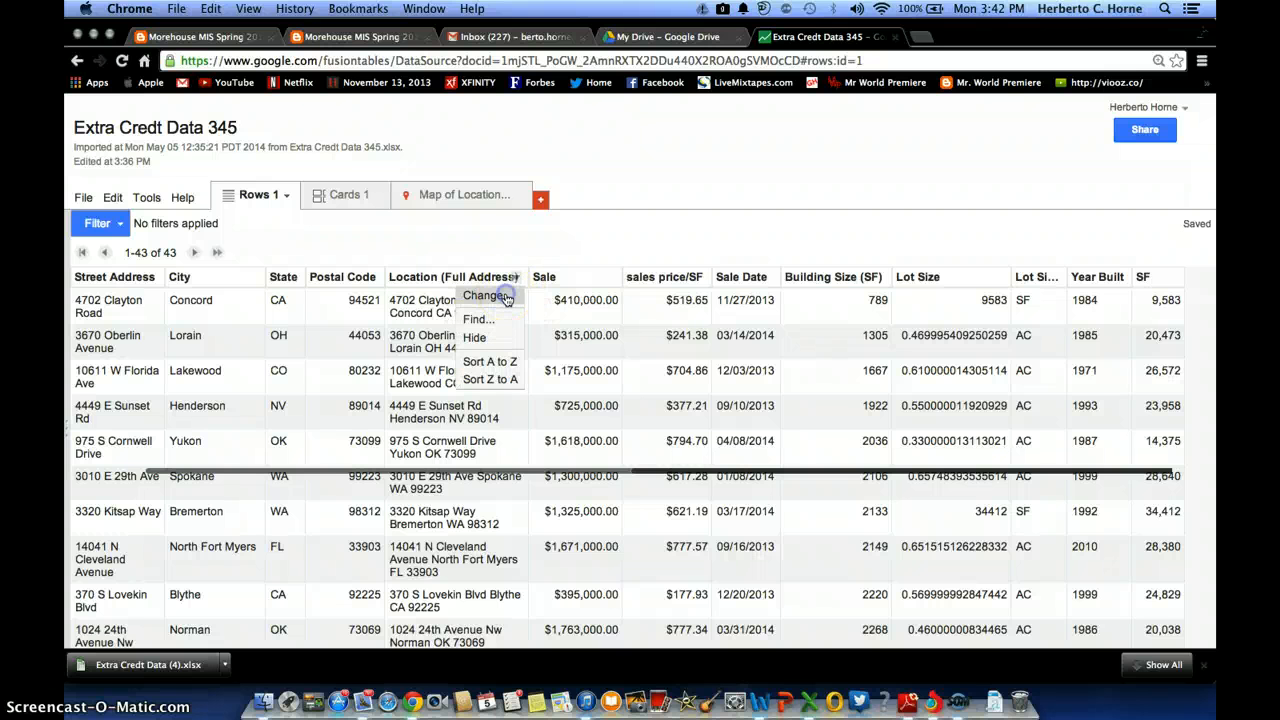
left_click(486, 296)
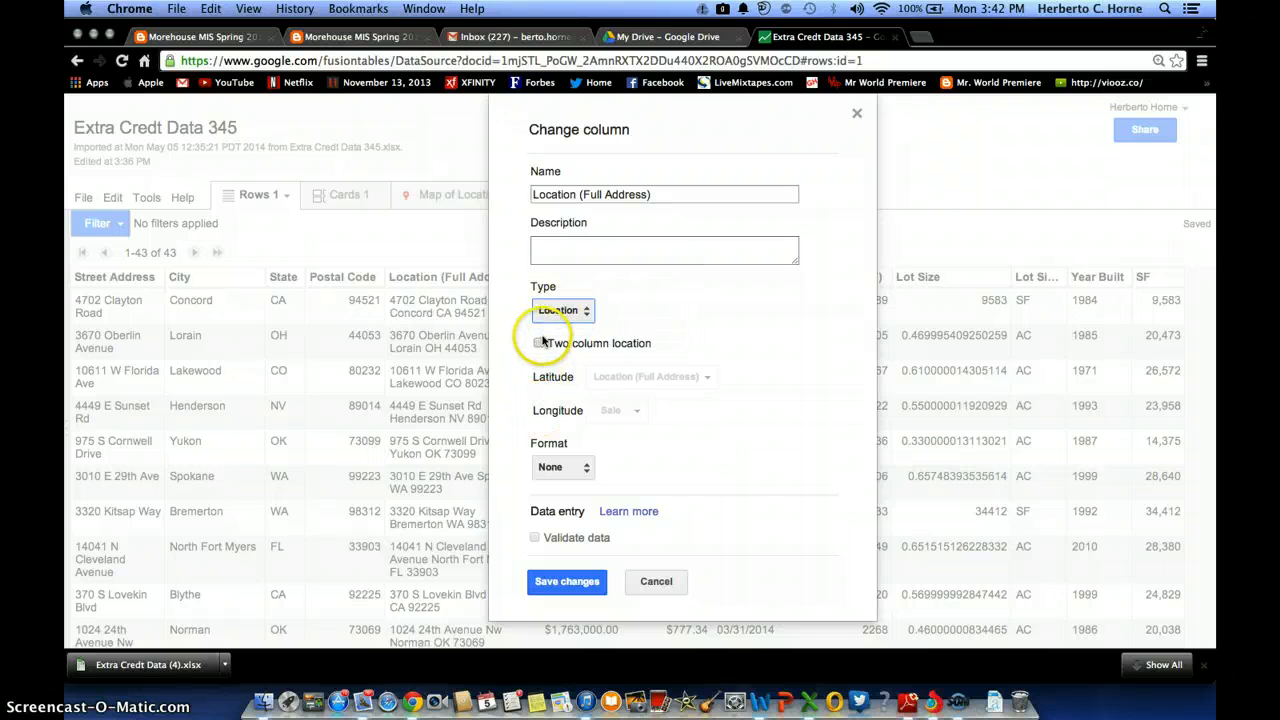
mouse_move(568, 580)
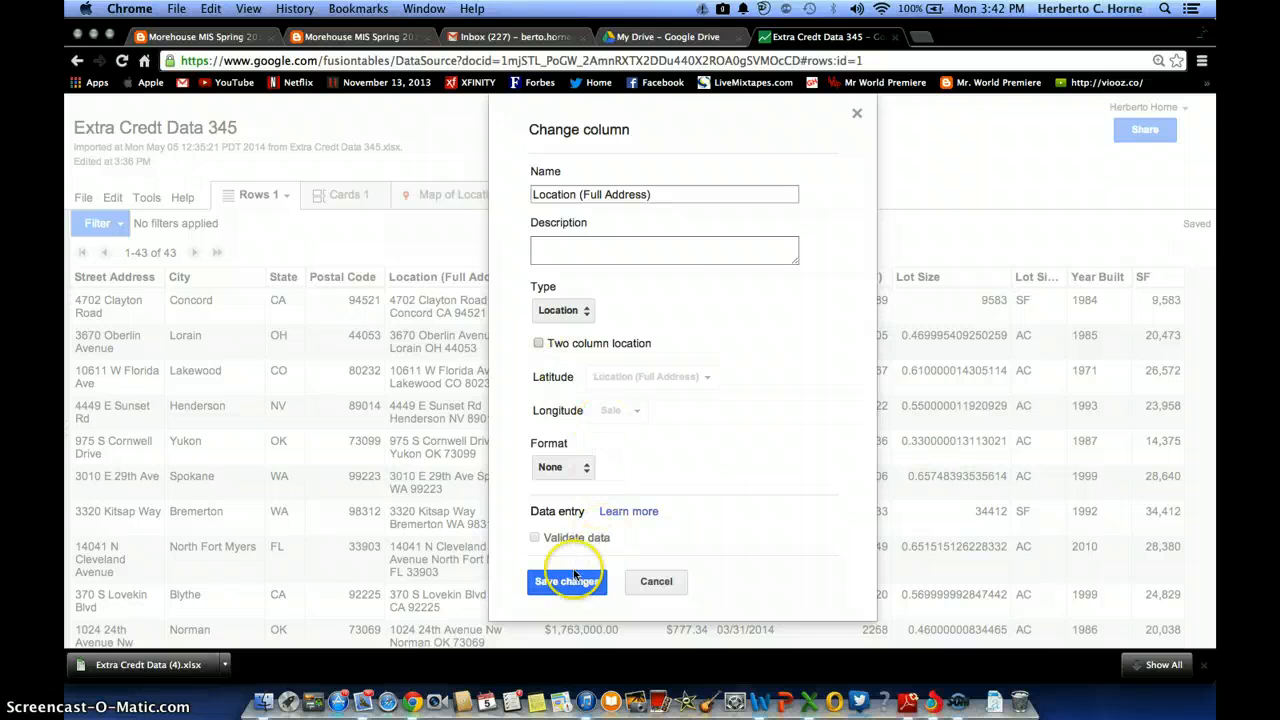
left_click(566, 580)
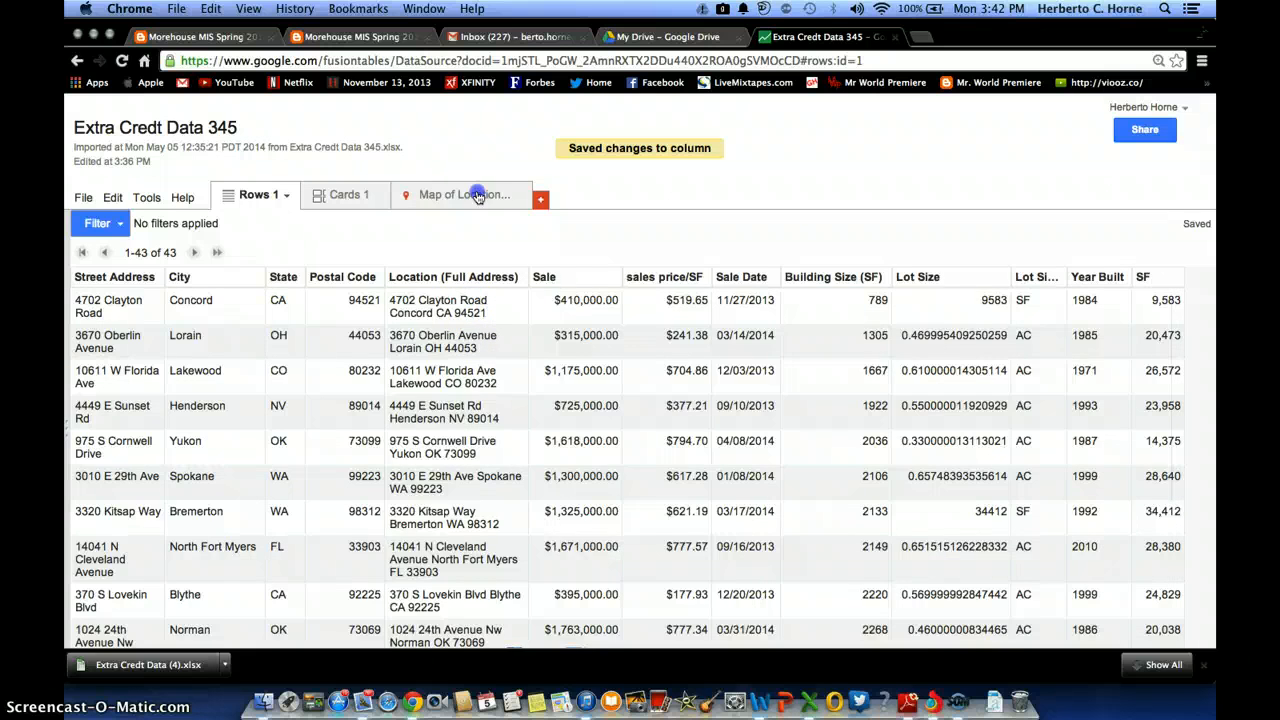
left_click(462, 194)
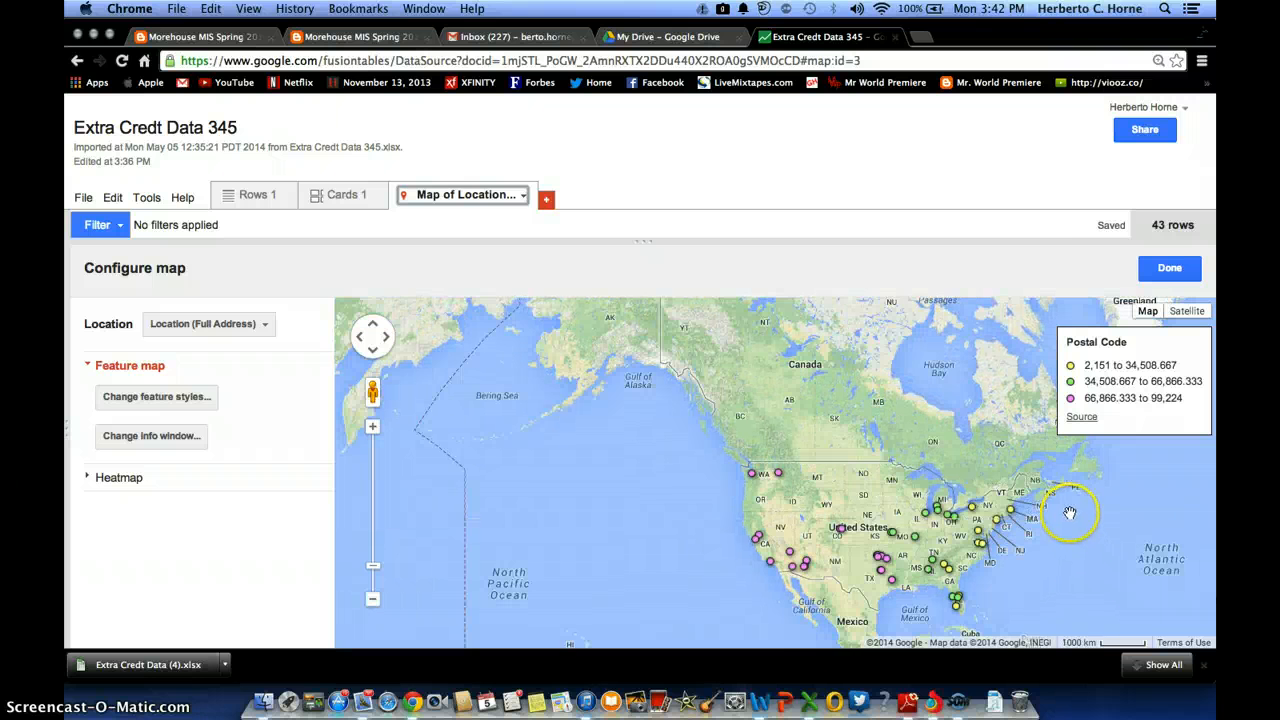
Center on the US, style markers in 3 Postal Code buckets with an automatic legend, and save.
left_click_drag(1070, 514, 670, 430)
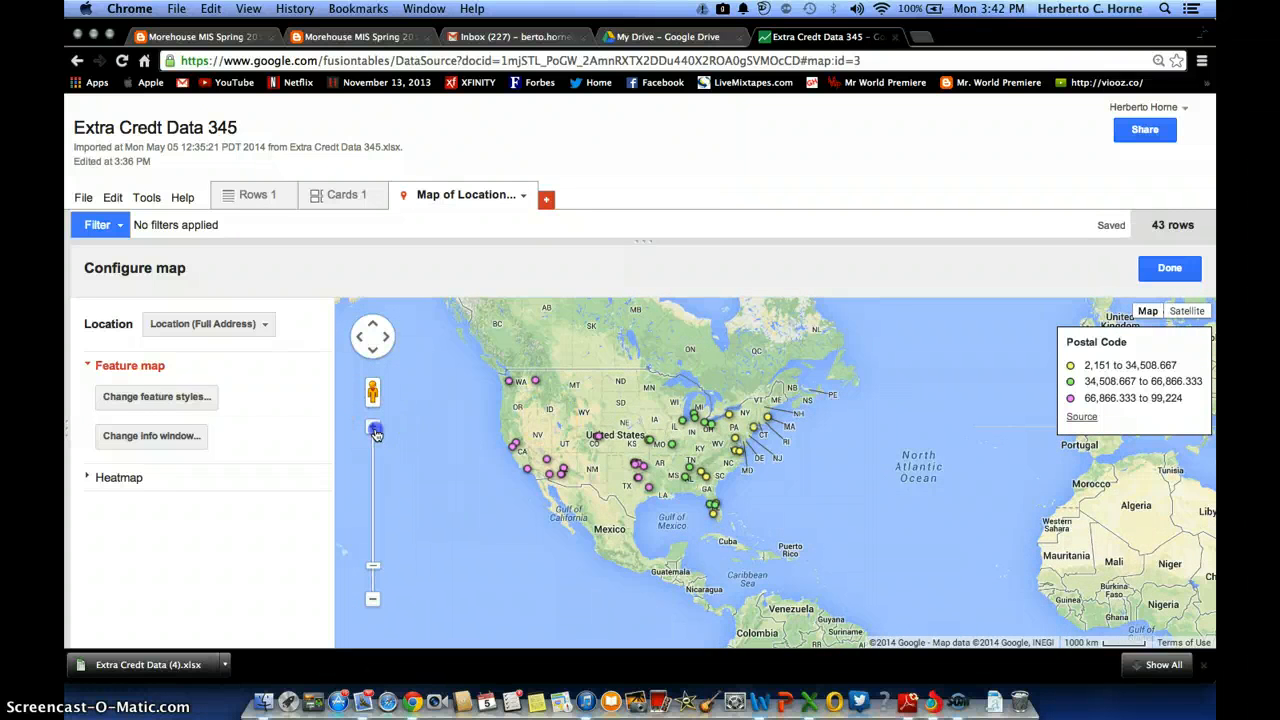
left_click(372, 426)
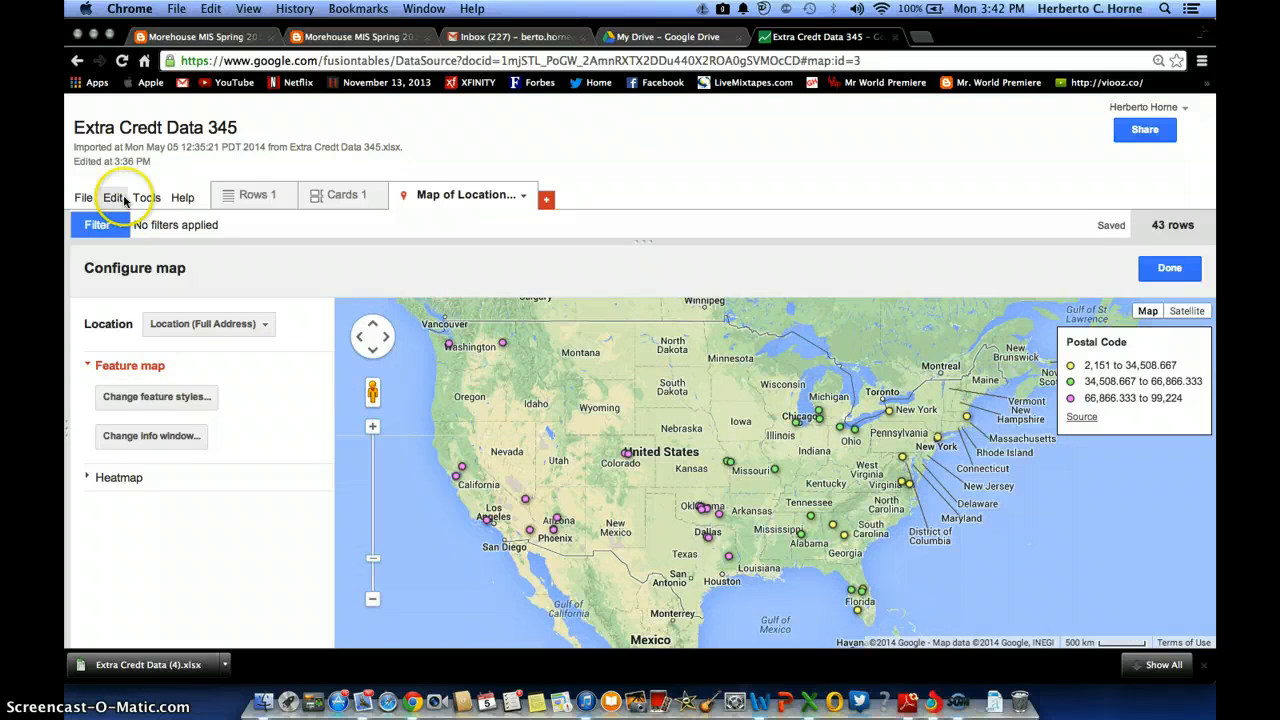
left_click(156, 396)
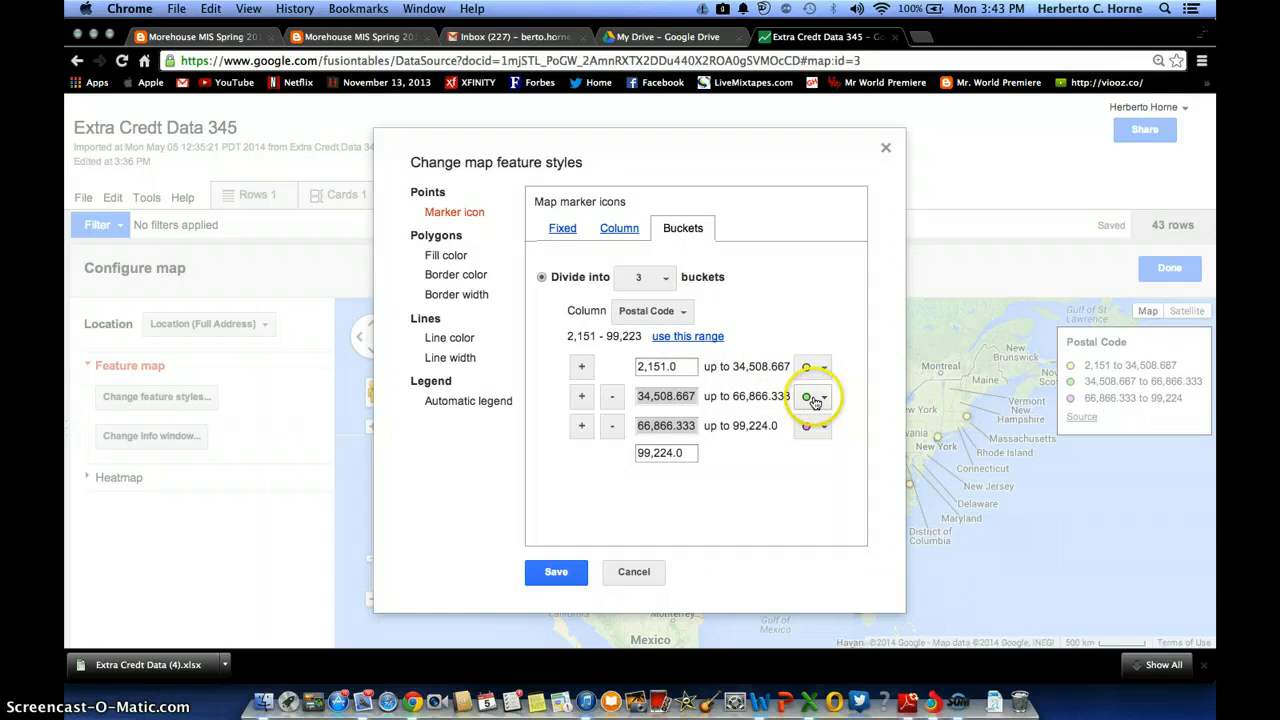
left_click(468, 400)
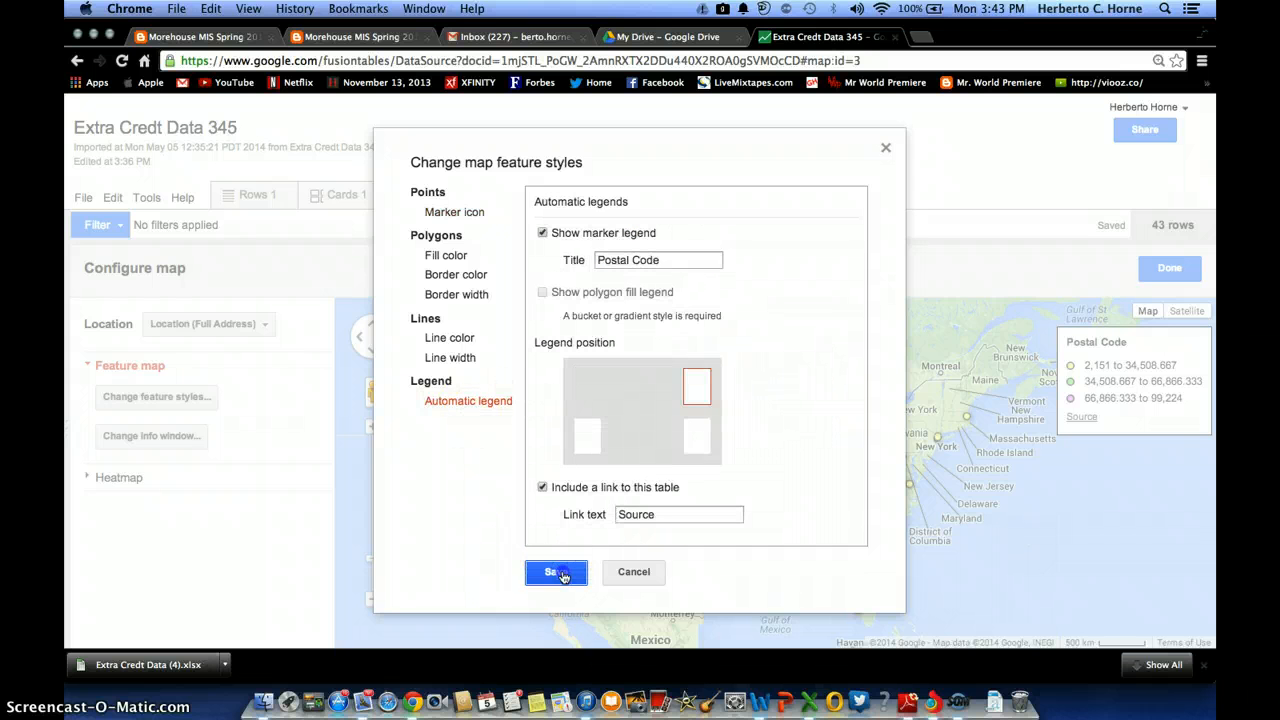
left_click(556, 572)
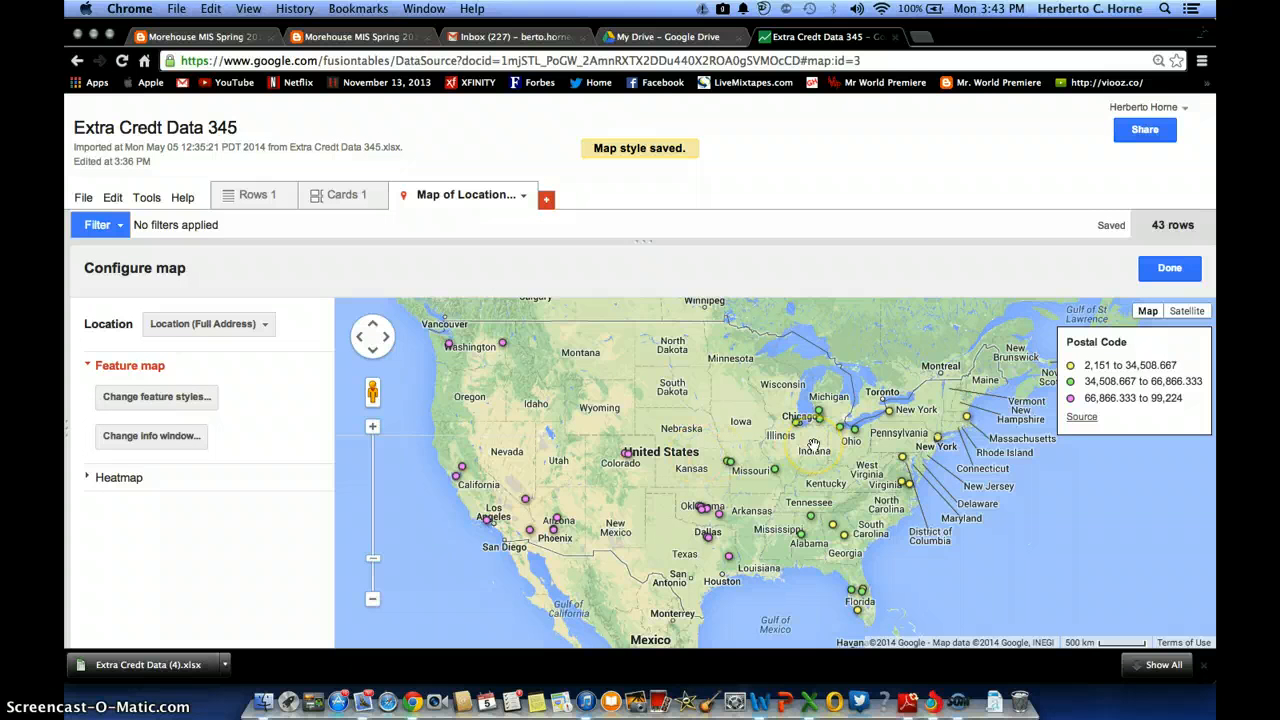
mouse_move(804, 596)
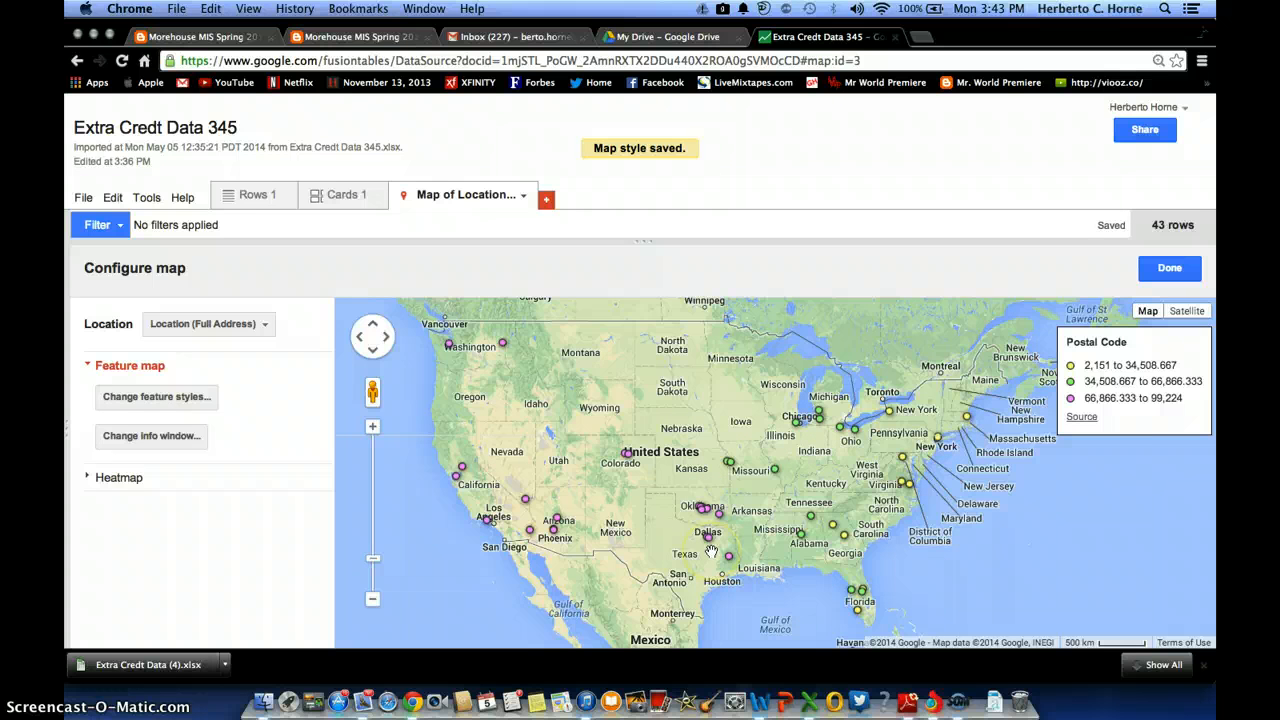
mouse_move(670, 424)
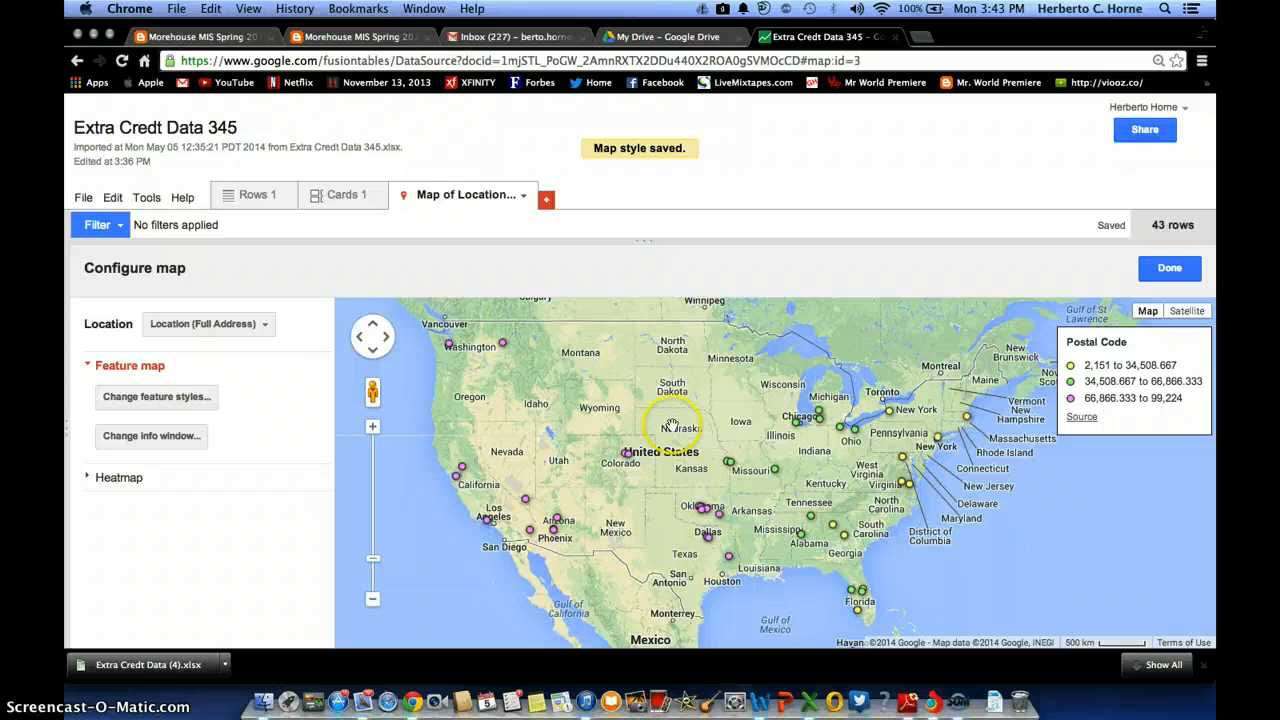
mouse_move(936, 444)
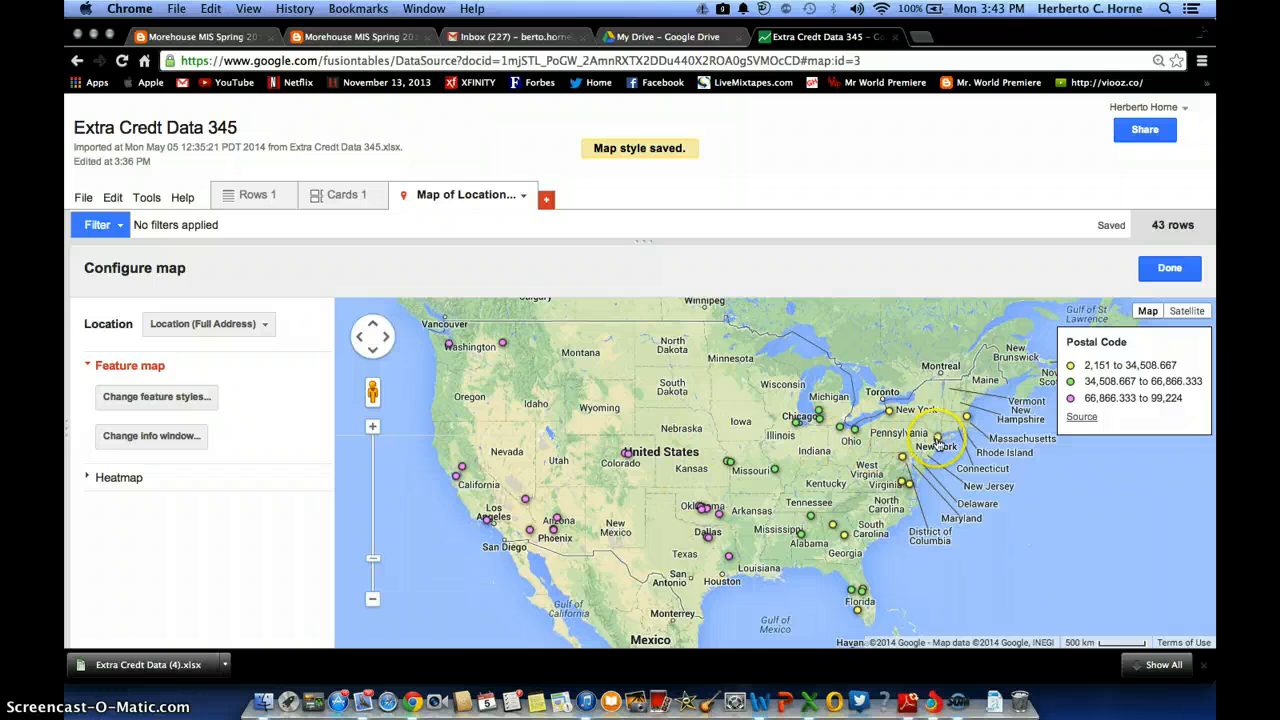
left_click(940, 436)
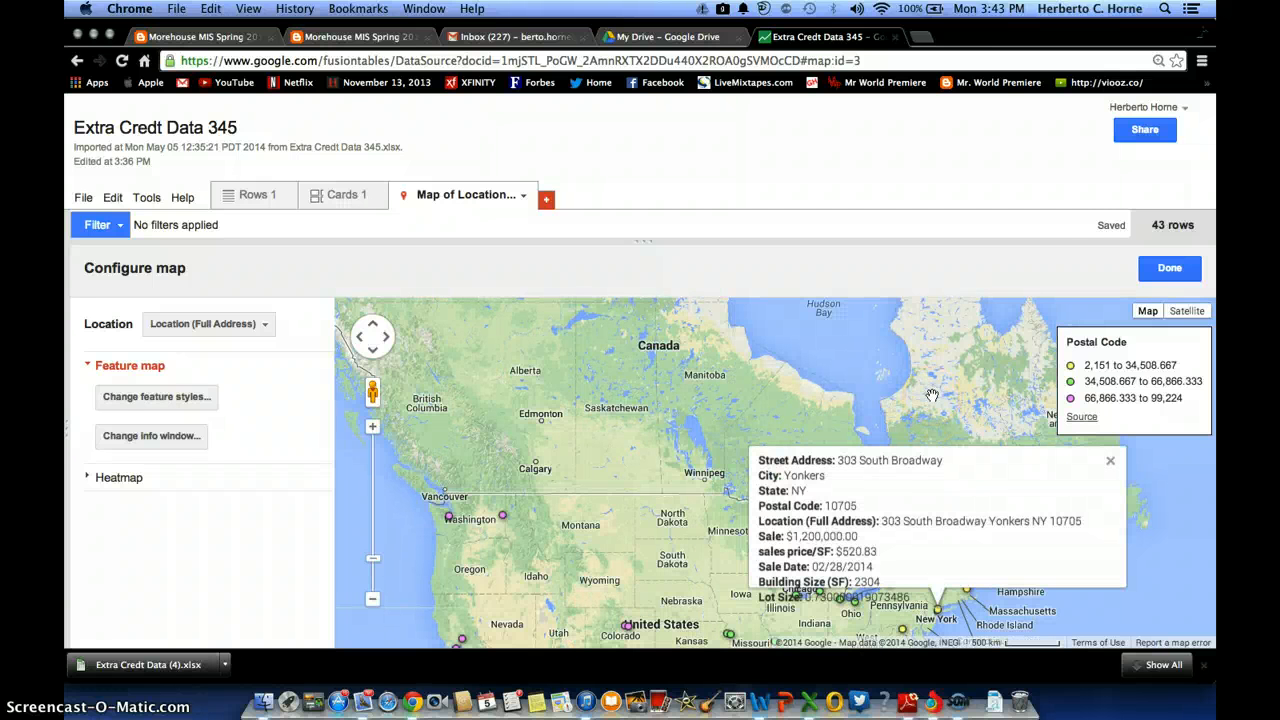
mouse_move(876, 496)
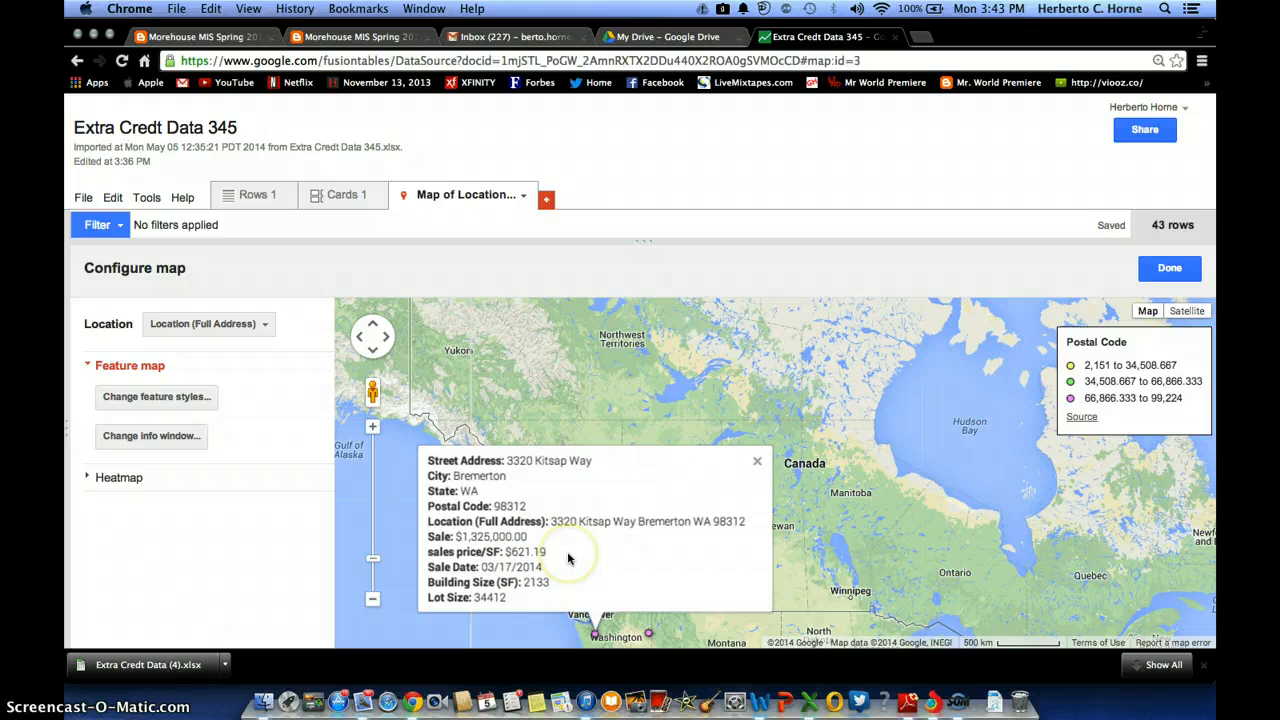
mouse_move(536, 560)
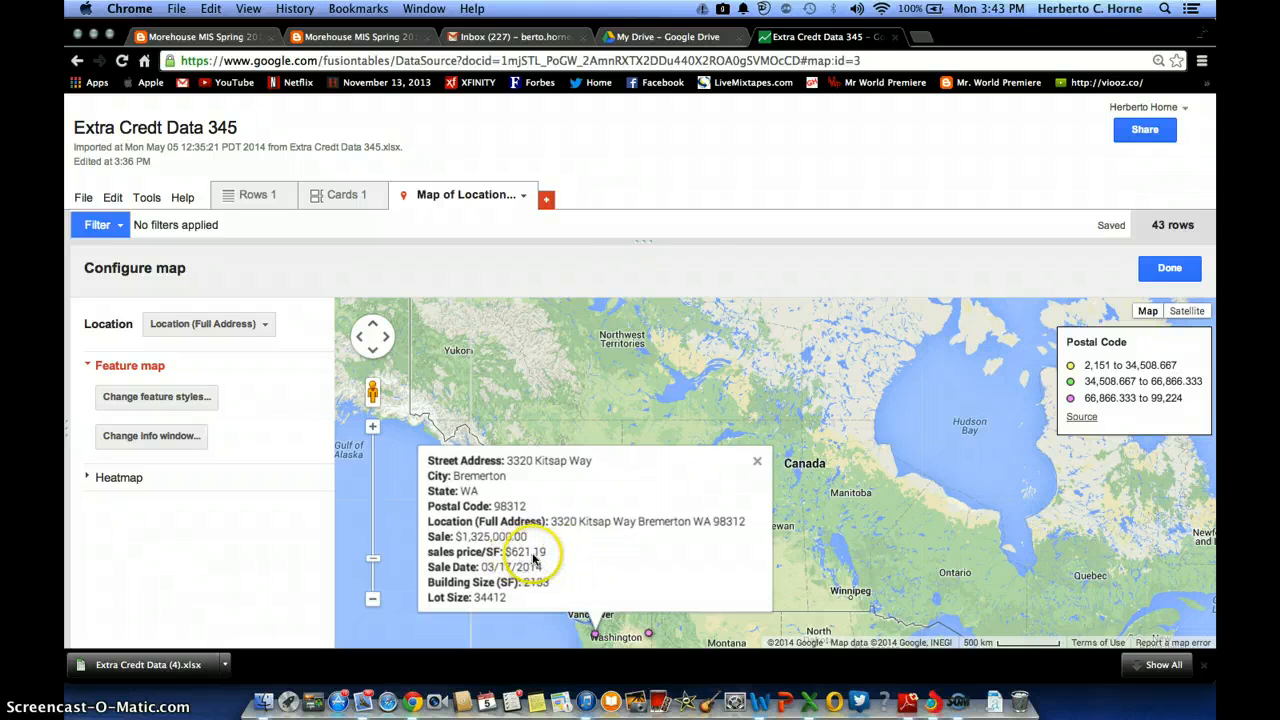
mouse_move(664, 520)
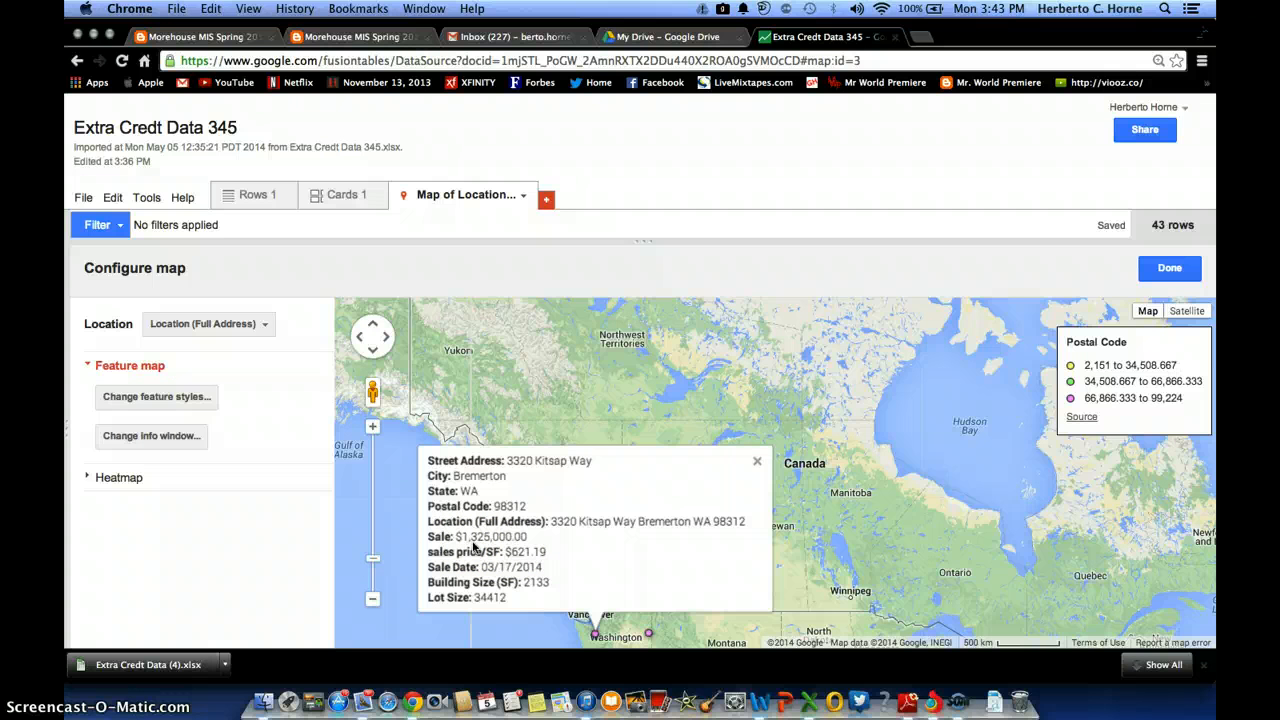
mouse_move(820, 364)
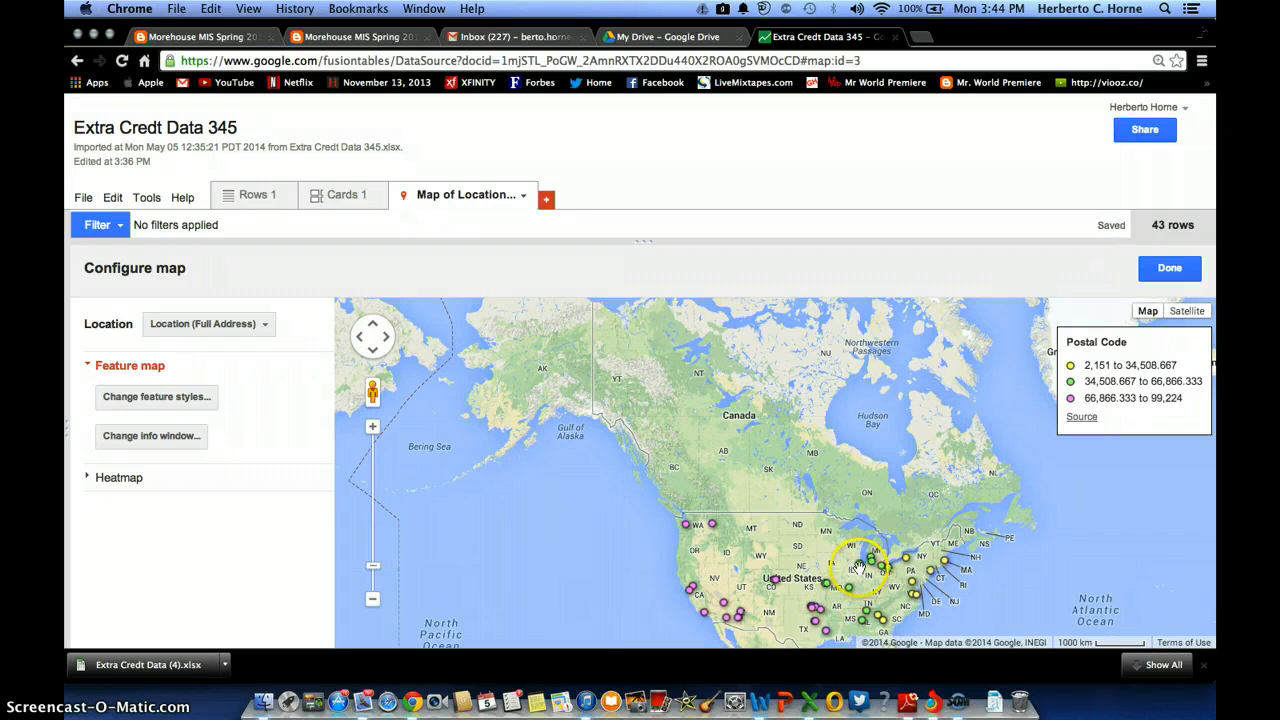
left_click(858, 570)
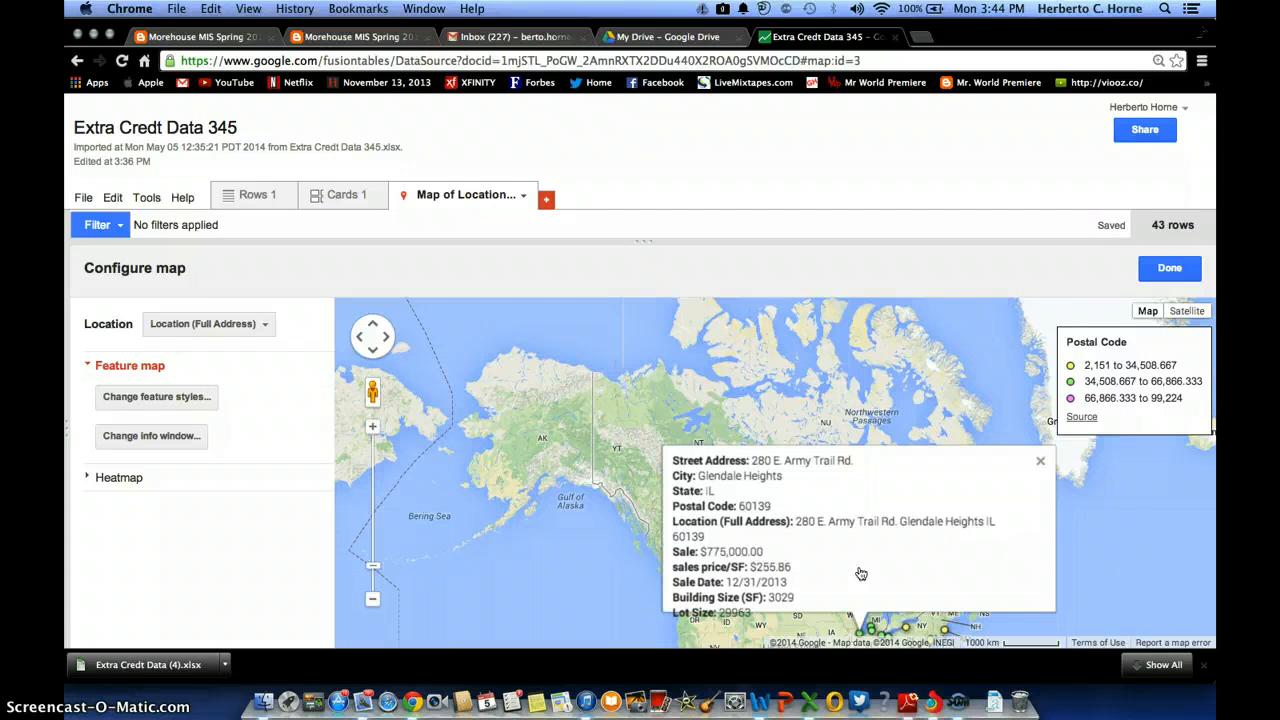
left_click(716, 566)
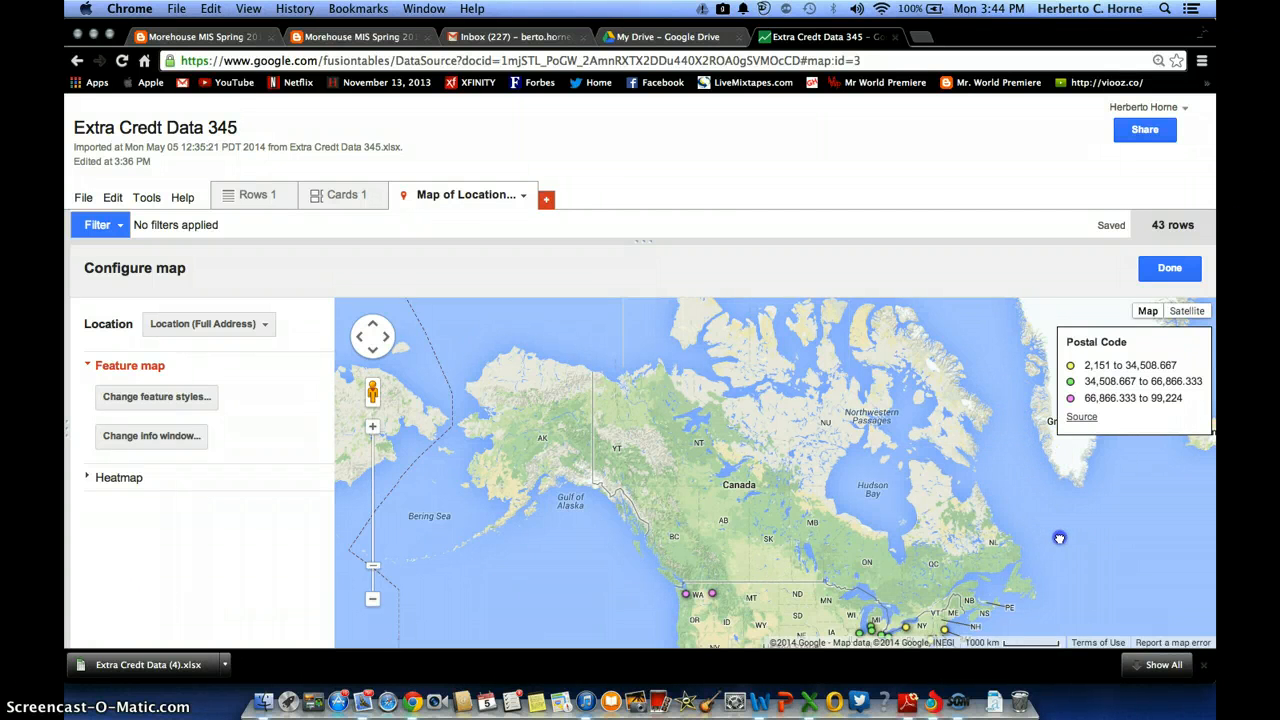
left_click_drag(1060, 538, 936, 400)
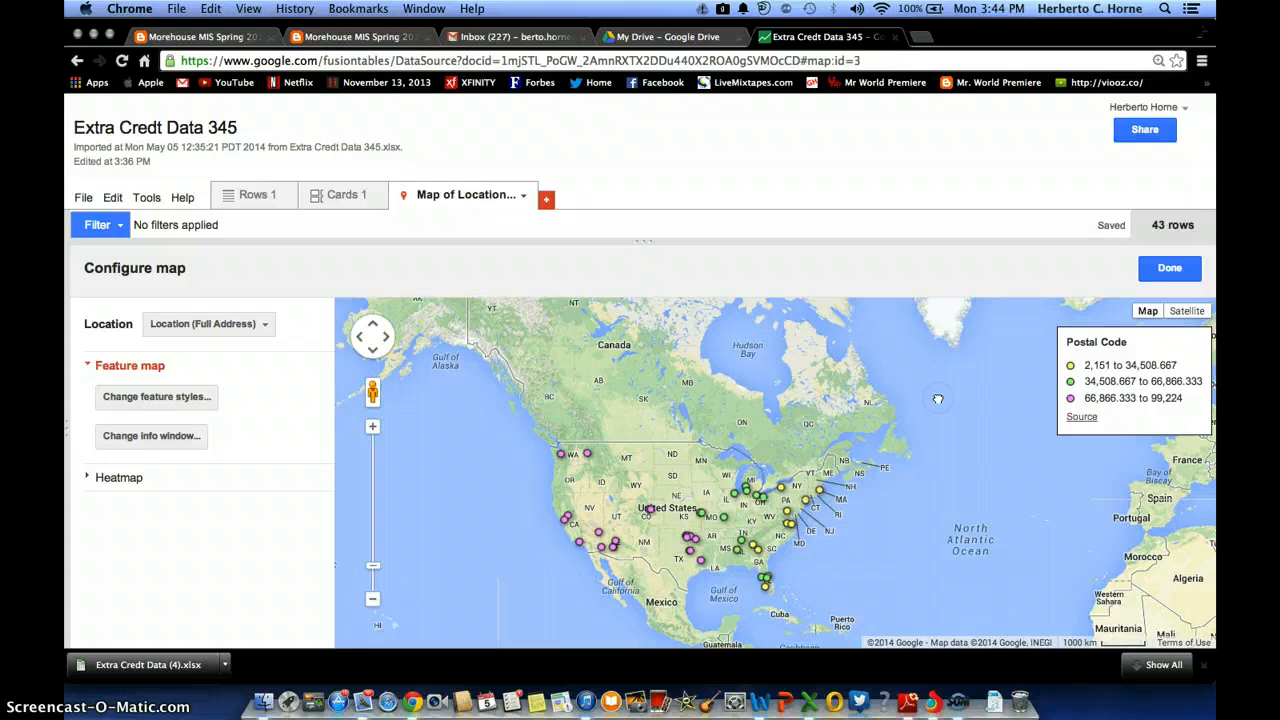